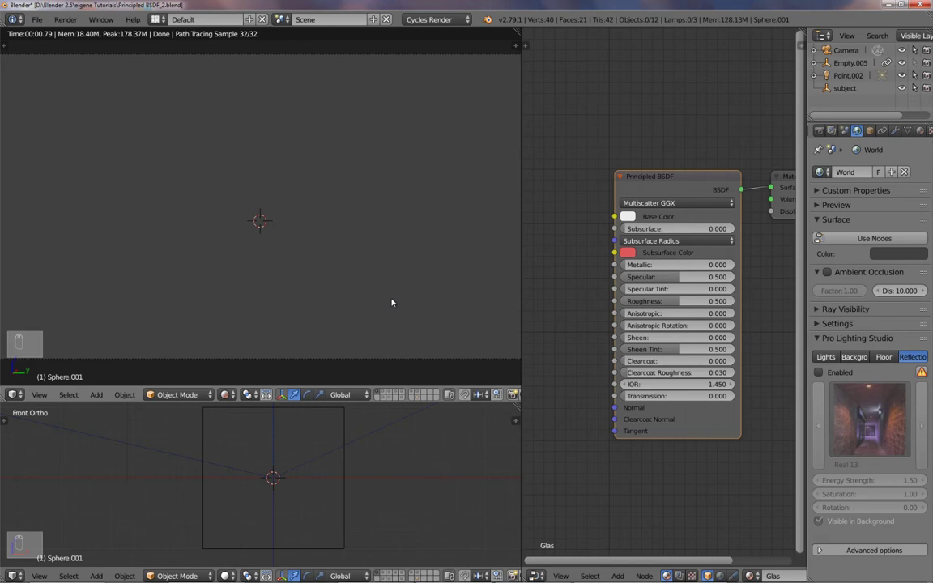
mouse_move(401, 307)
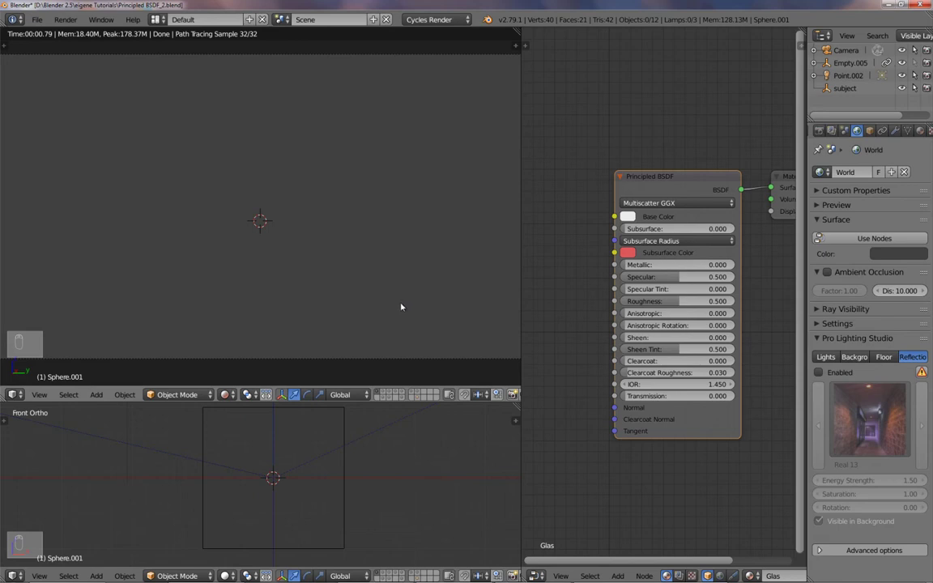
mouse_move(673, 179)
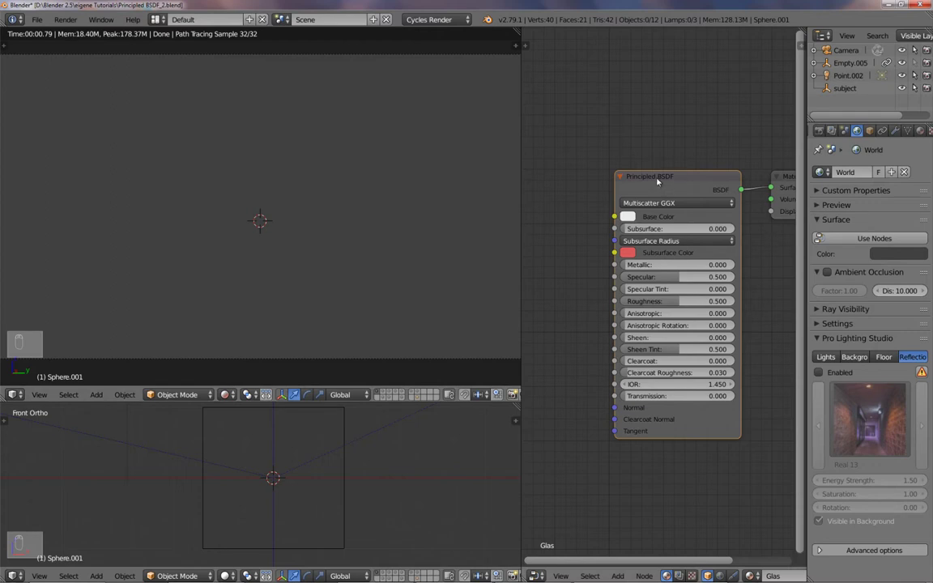
mouse_move(391, 362)
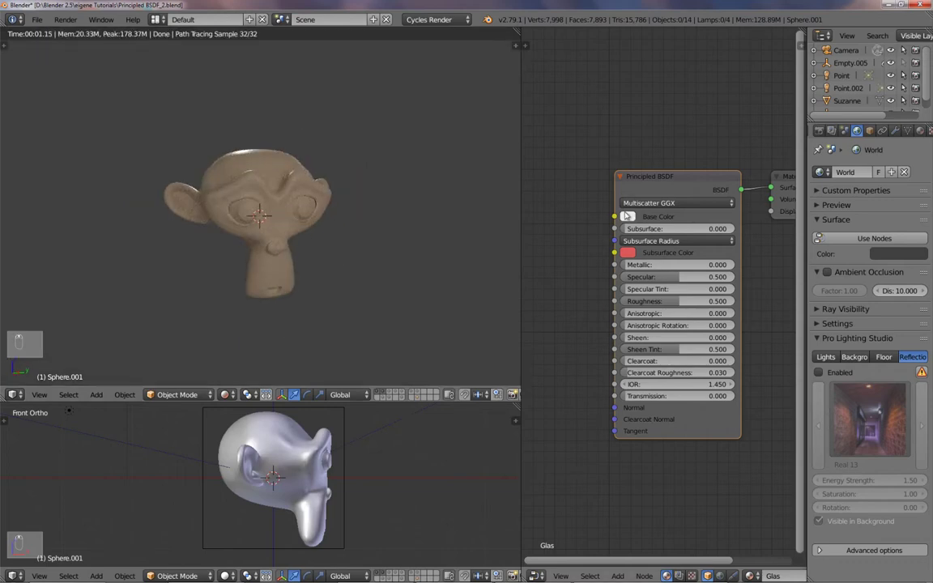
Step: Select Suzanne and render the skin head with Subsurface 0.2 in the alley HDRI
click(847, 100)
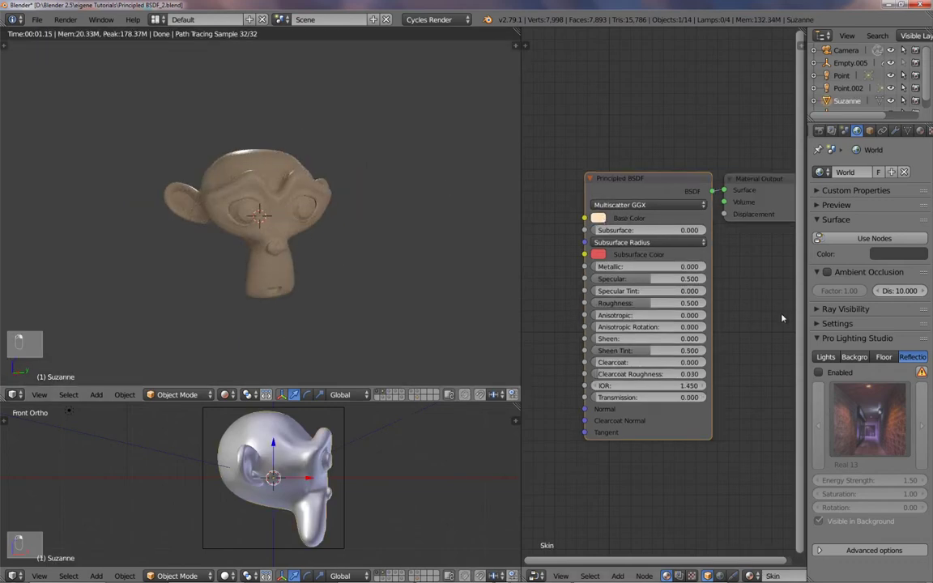
mouse_move(820, 372)
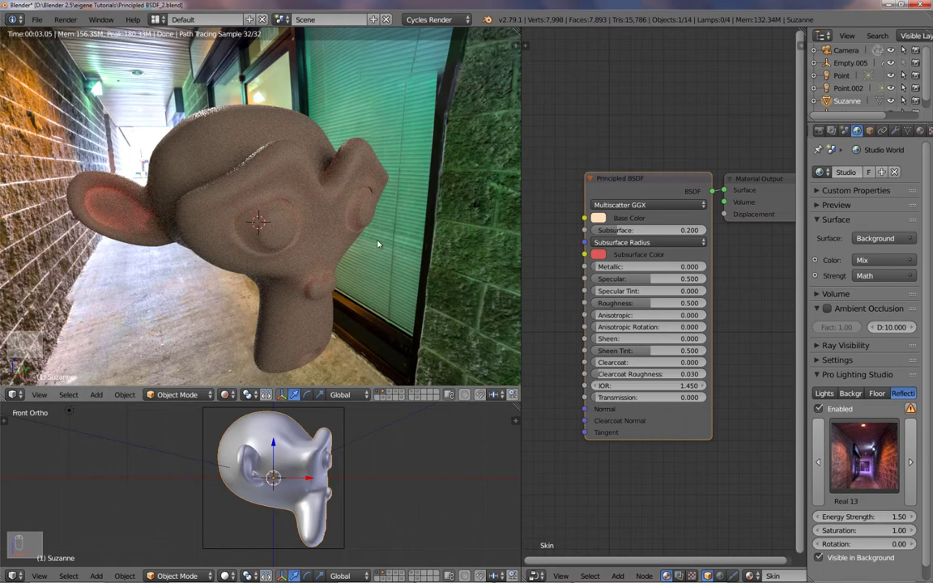
key(F11)
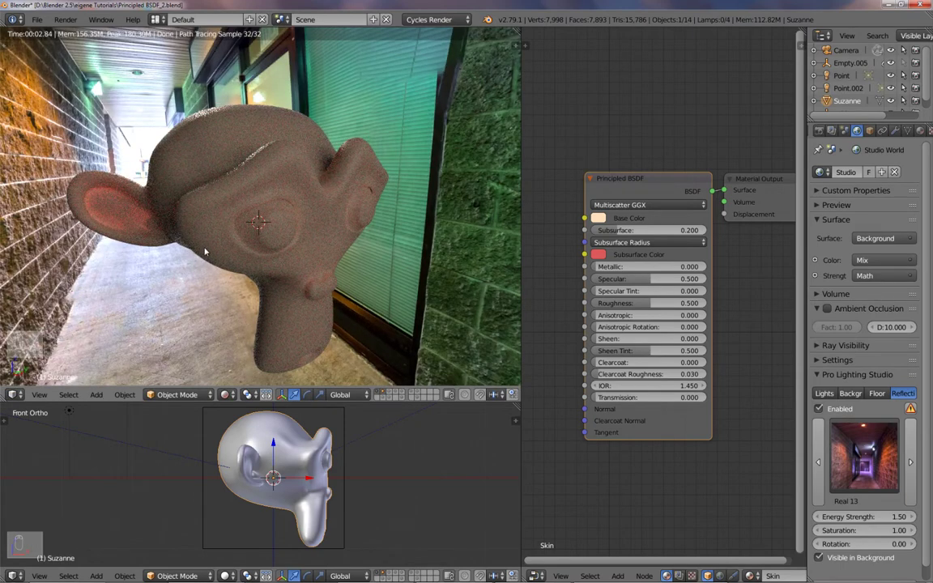
mouse_move(324, 223)
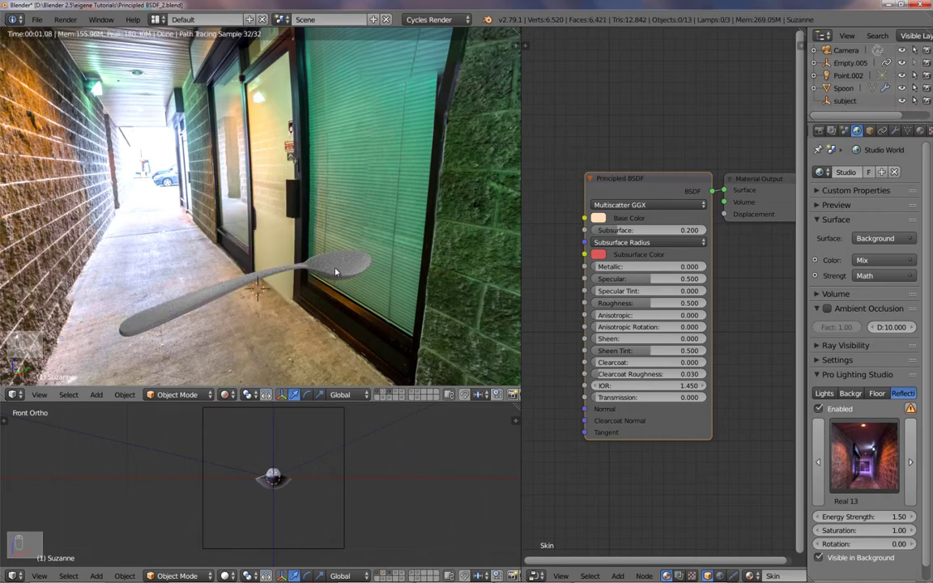
mouse_move(316, 296)
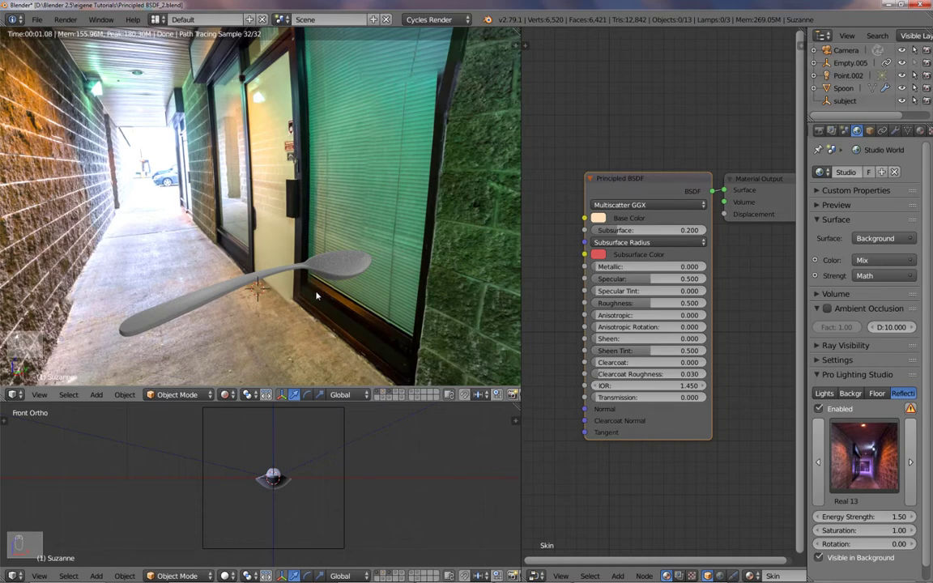
key(shift+a)
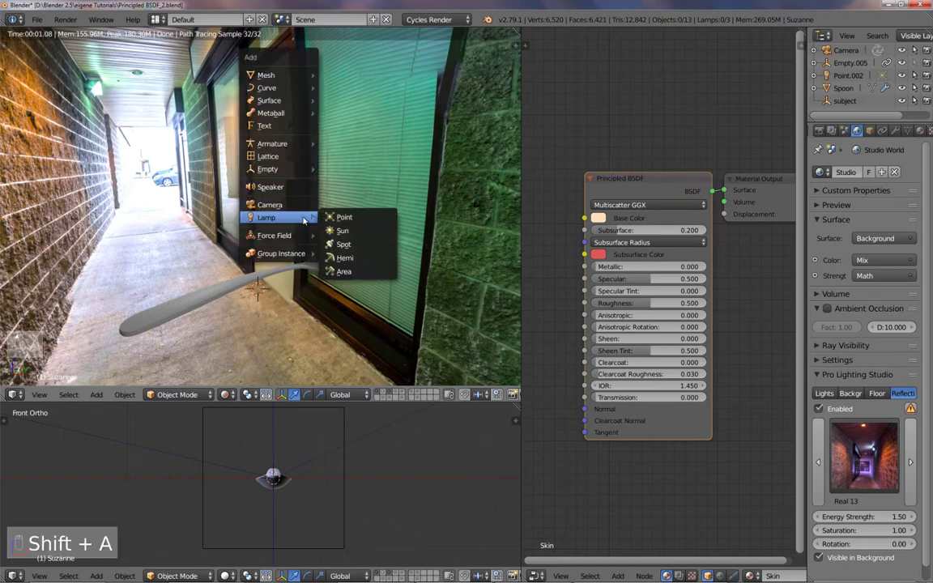
click(38, 20)
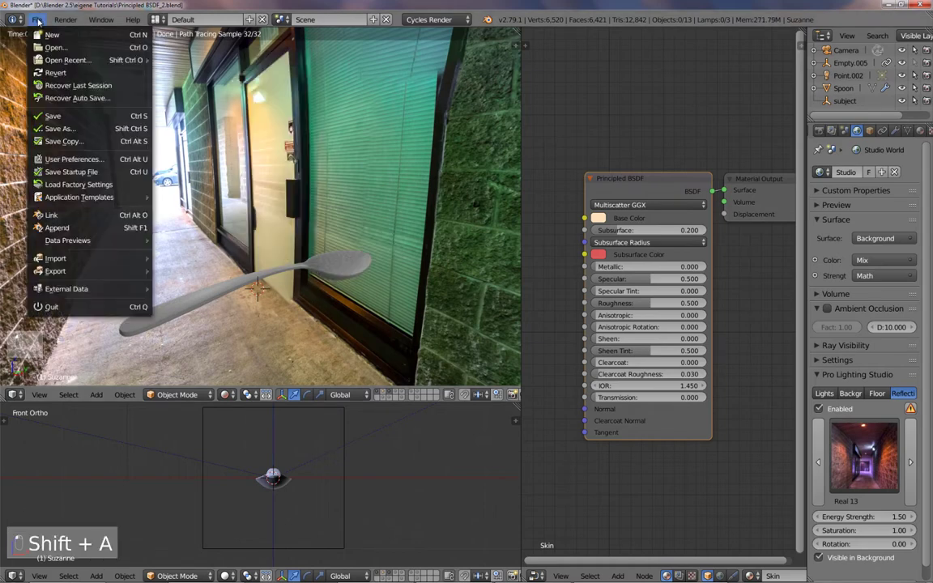
click(74, 159)
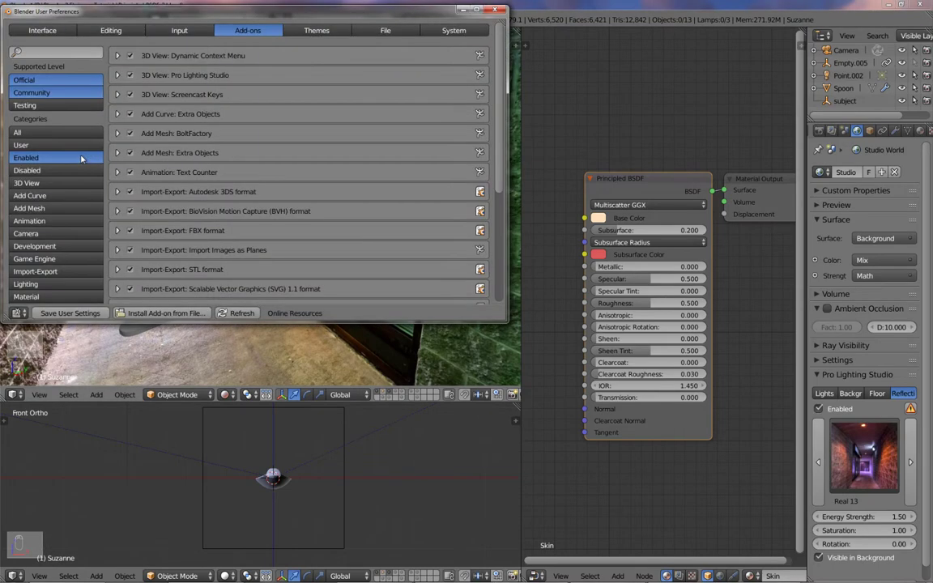
mouse_move(209, 116)
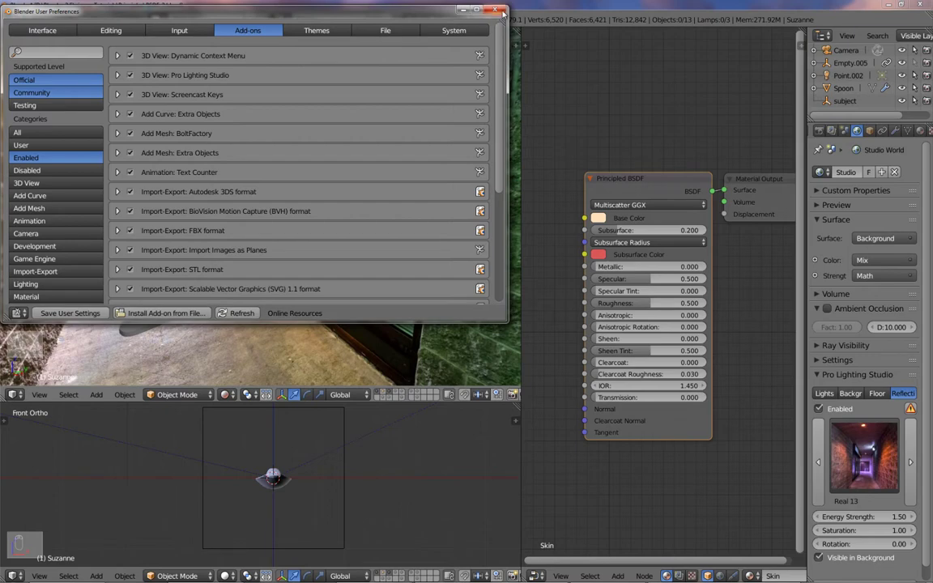
click(497, 10)
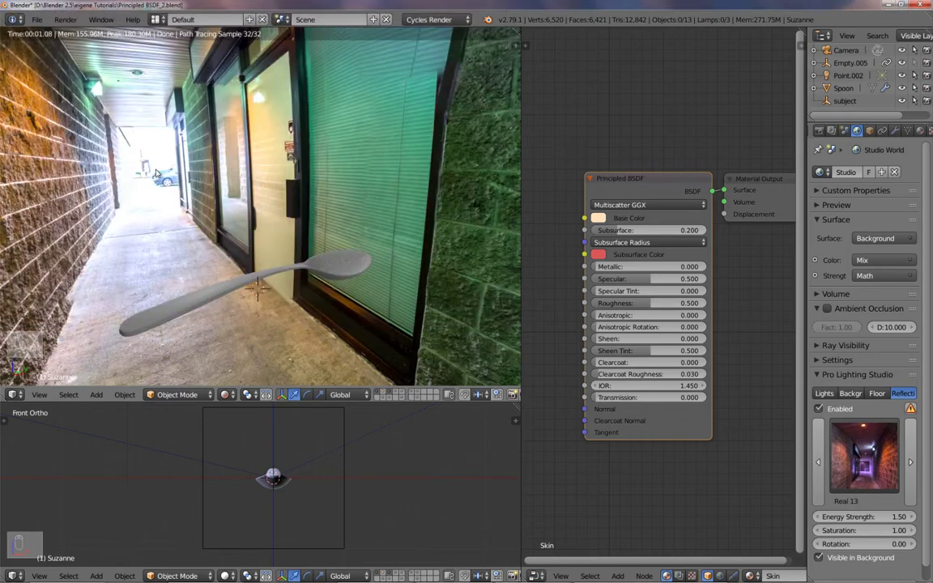
key(shift+a)
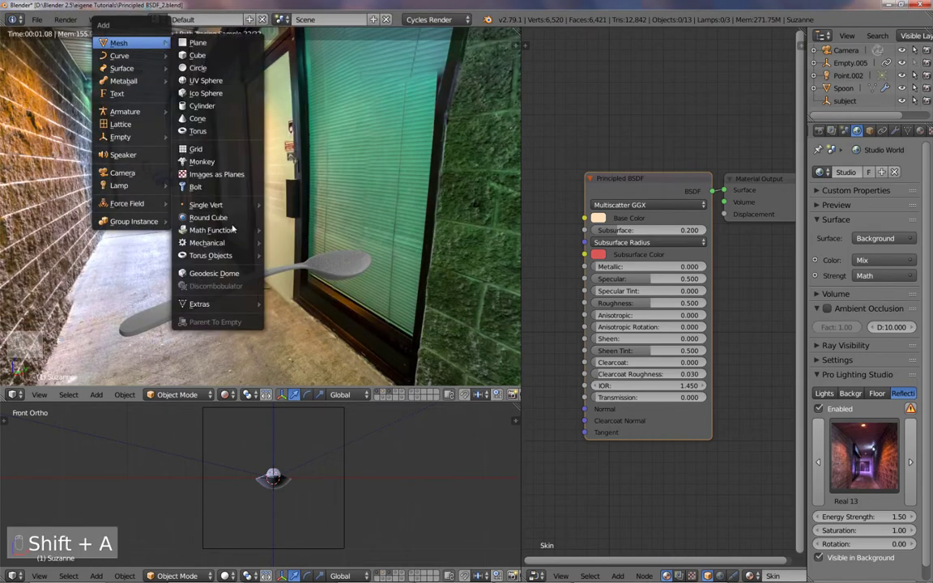
click(199, 304)
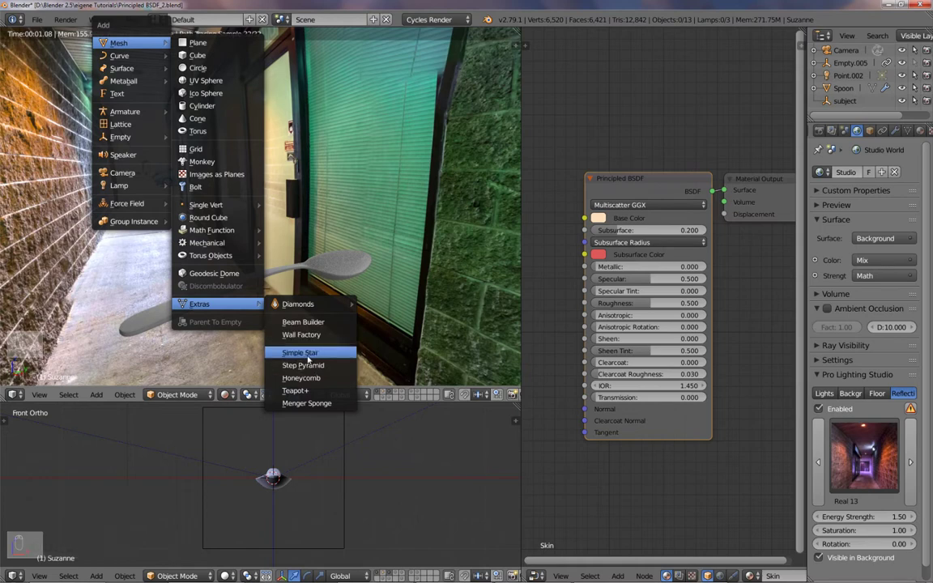
mouse_move(296, 390)
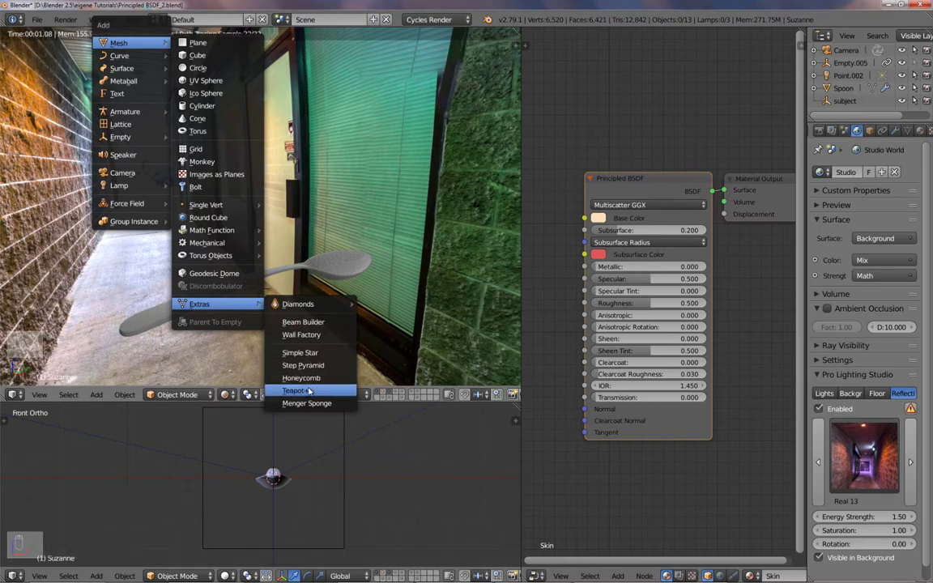
click(294, 391)
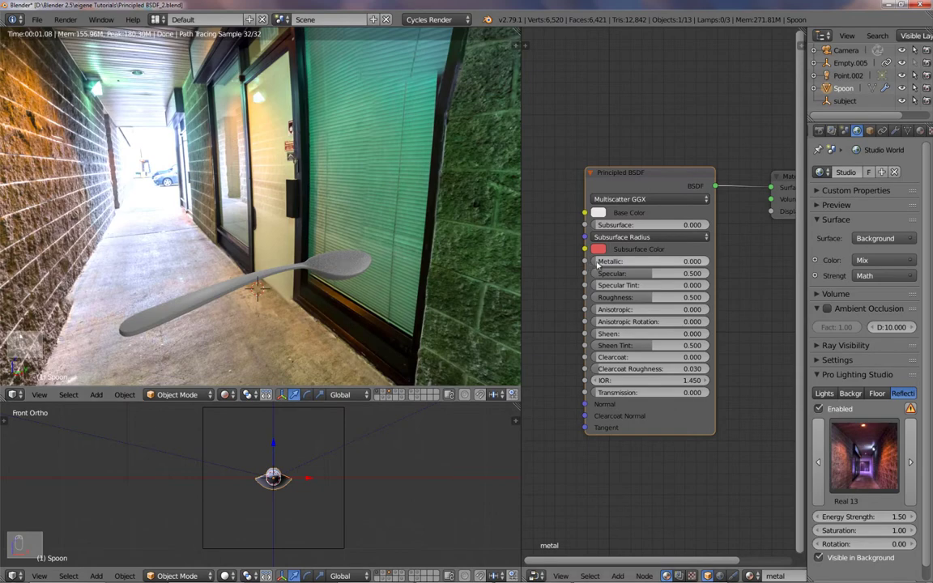
Step: Set the spoon's metal material Metallic value to 1.0
click(648, 261)
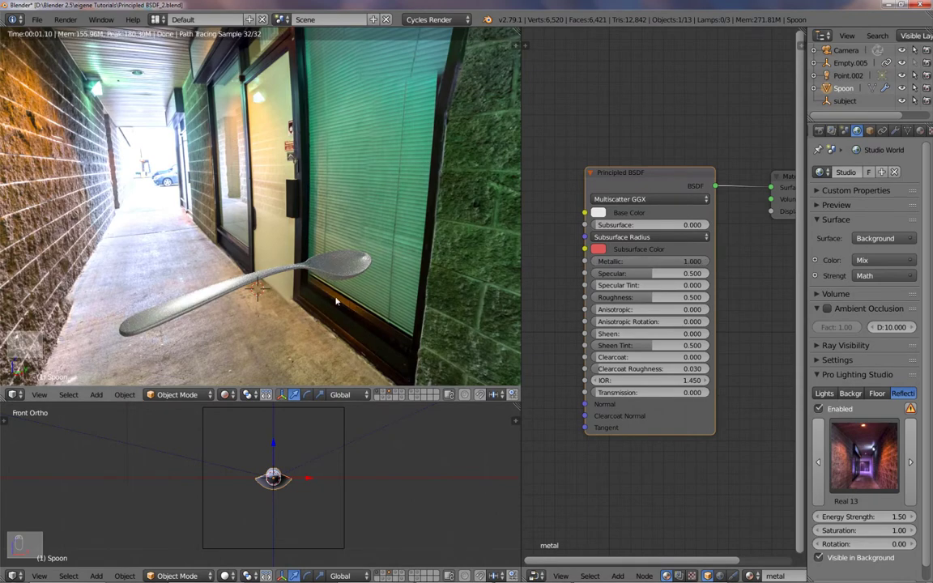
key(NUMPAD_PERIOD)
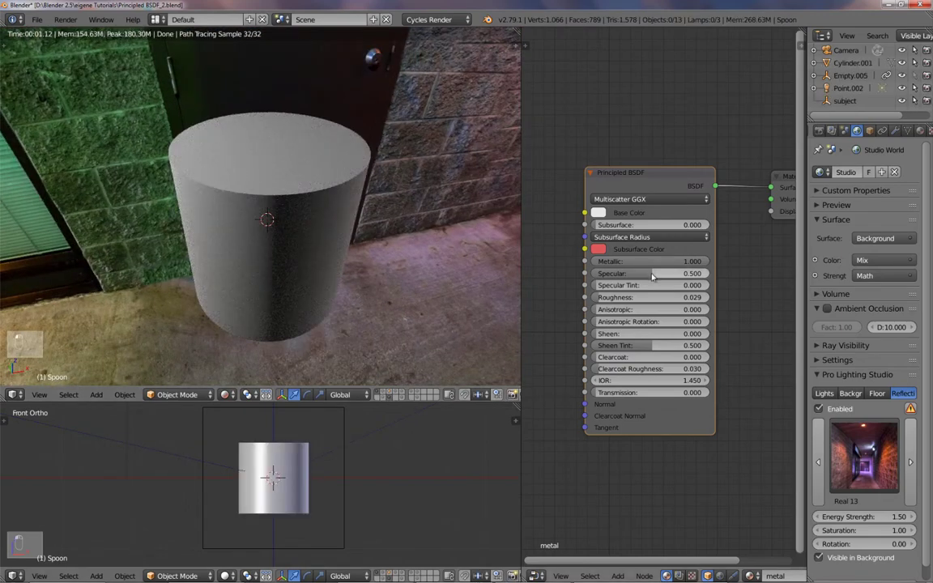
mouse_move(359, 312)
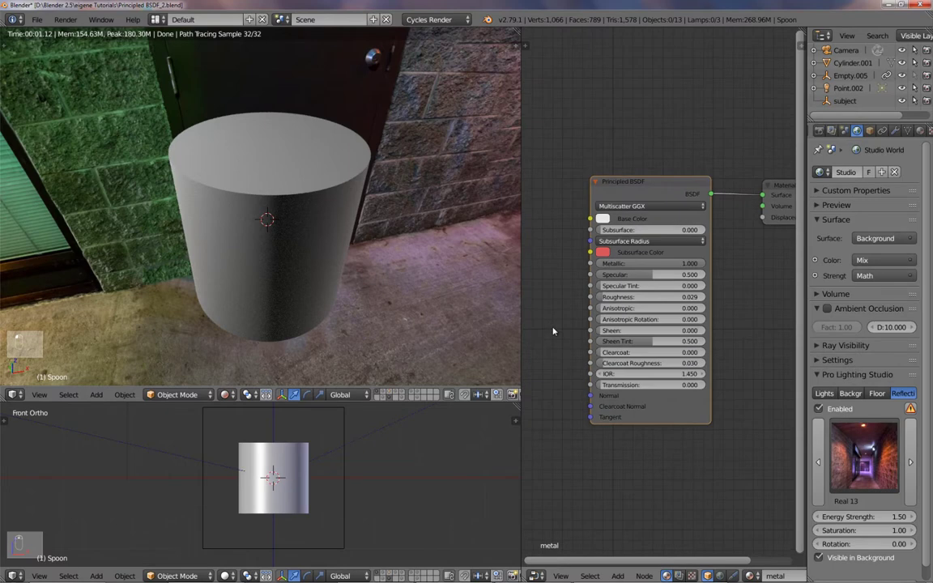
mouse_move(632, 263)
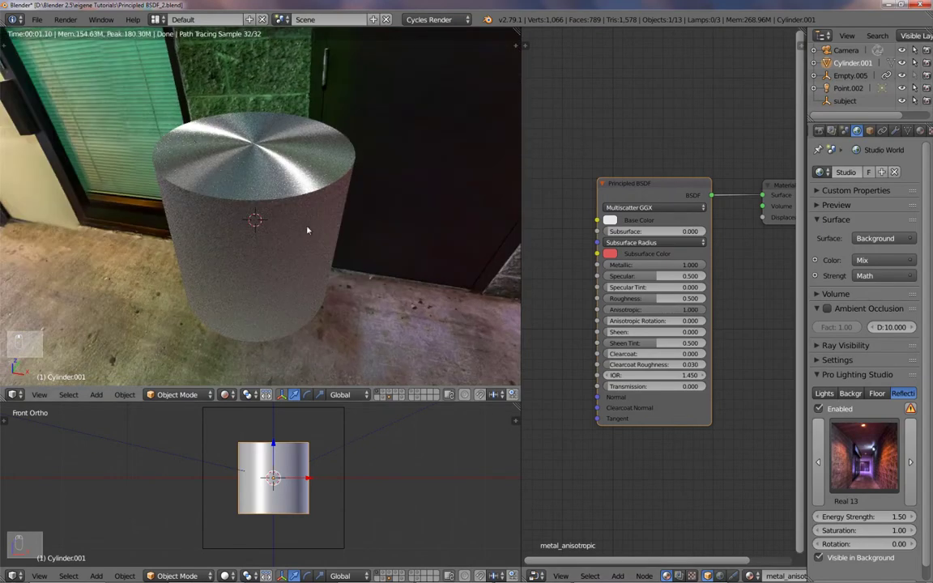
mouse_move(553, 360)
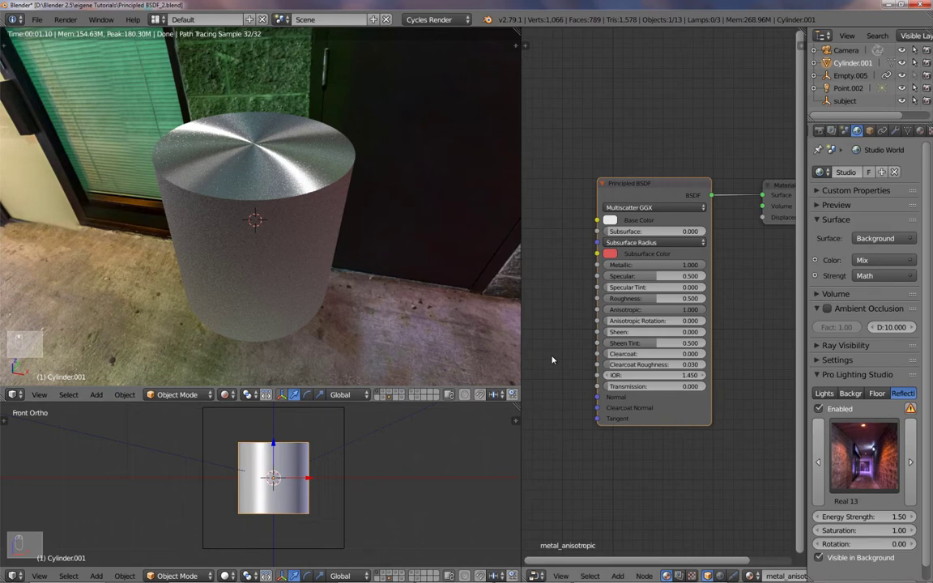
Step: Add a Tangent node beside the Principled BSDF and set it to the X axis
key(shift+a)
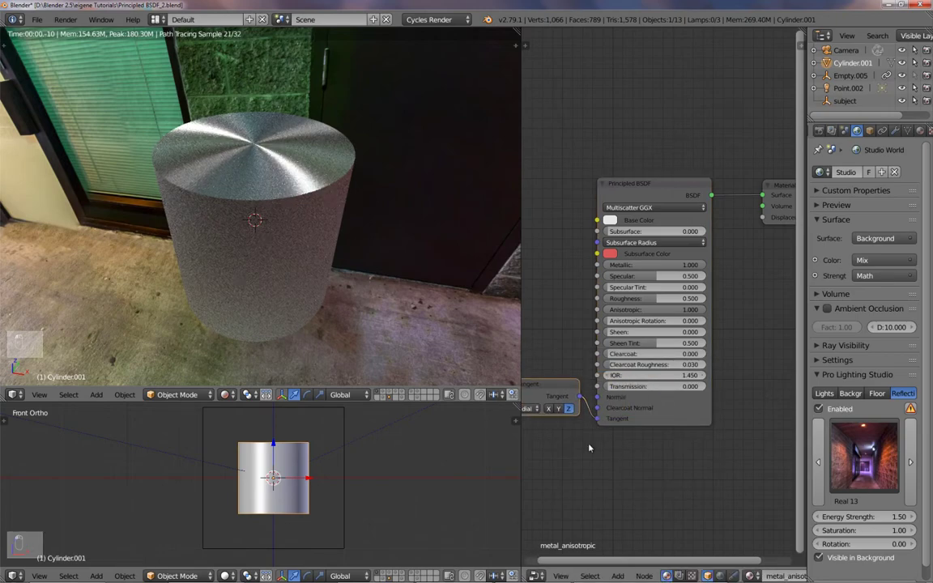
click(622, 402)
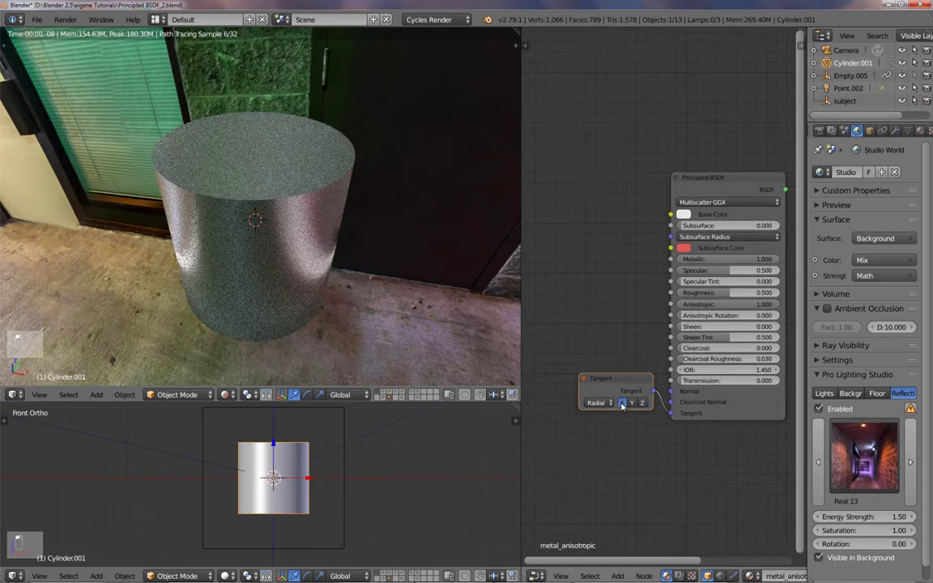
click(631, 402)
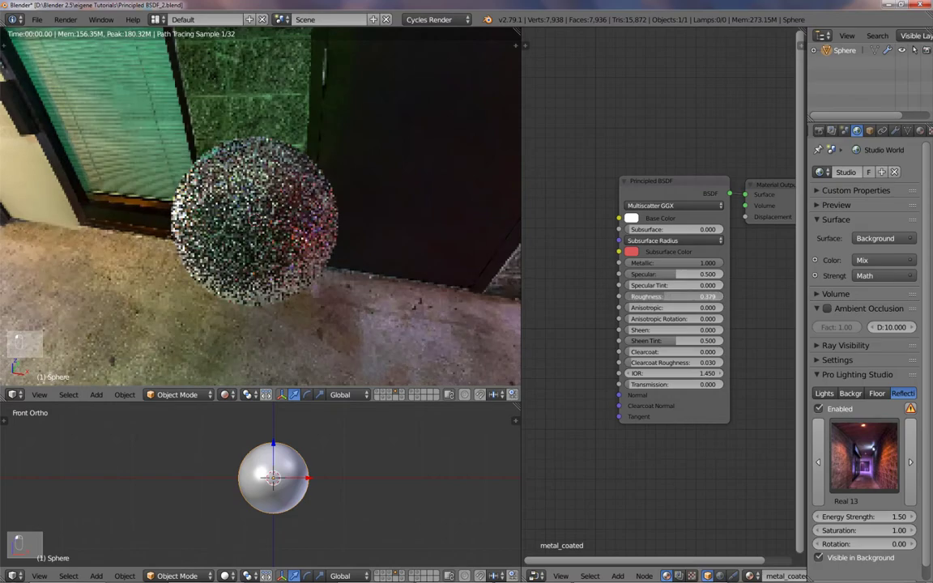
Step: Lower the metal ball's roughness, check its base colour, and switch the HDRI to Abstract 13
click(676, 295)
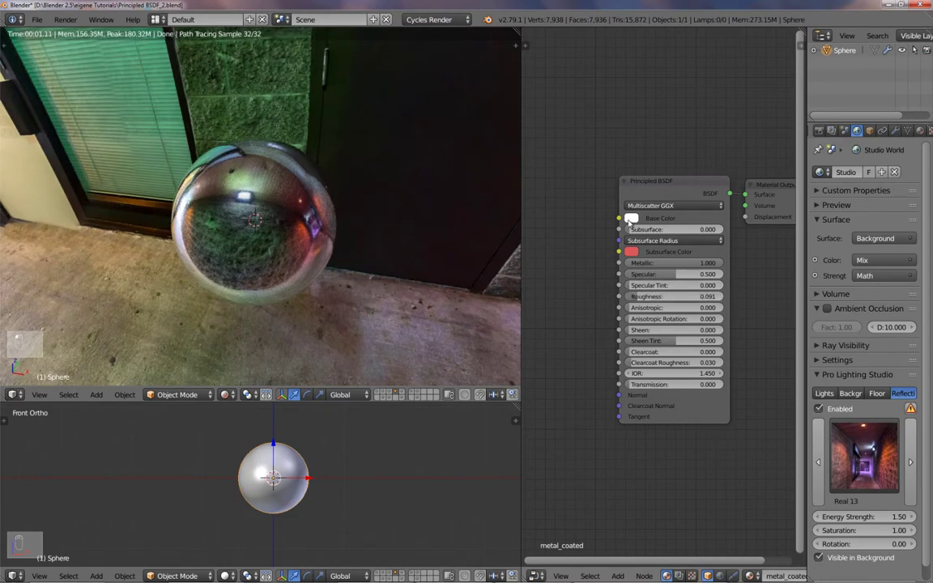
click(631, 219)
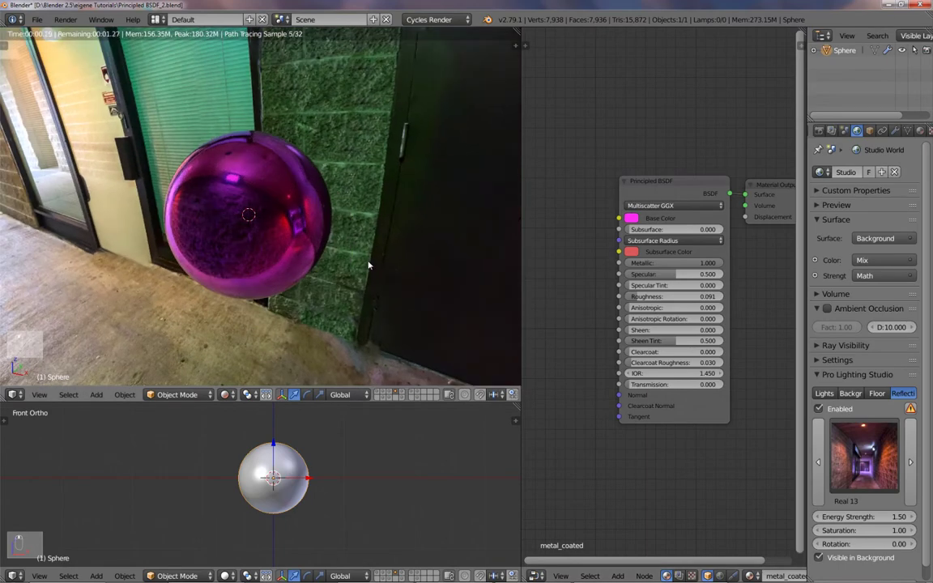
click(863, 458)
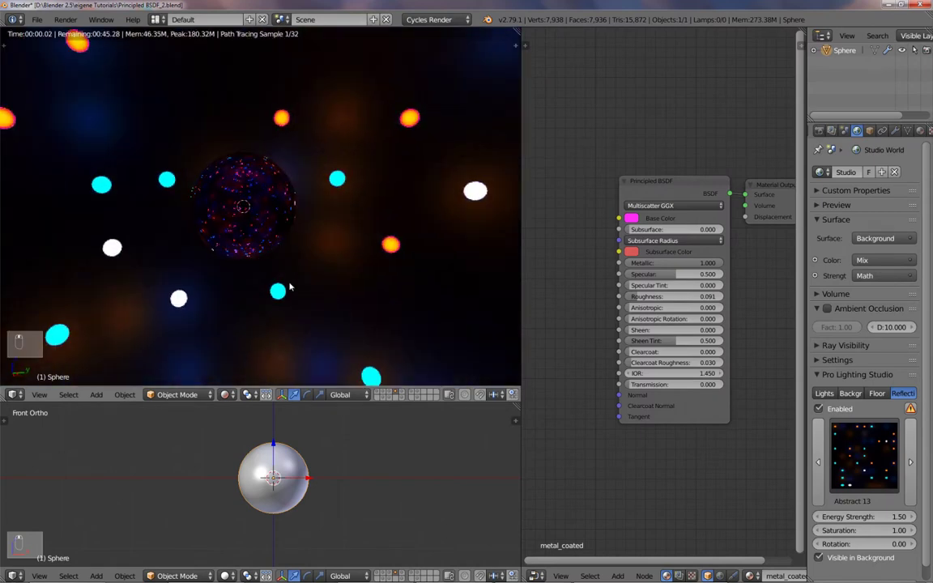
click(863, 456)
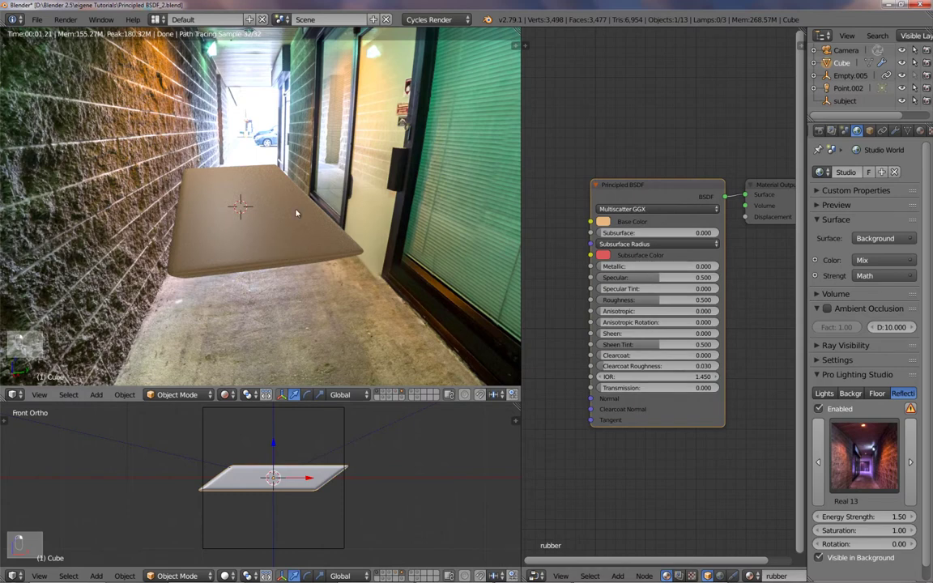
mouse_move(374, 472)
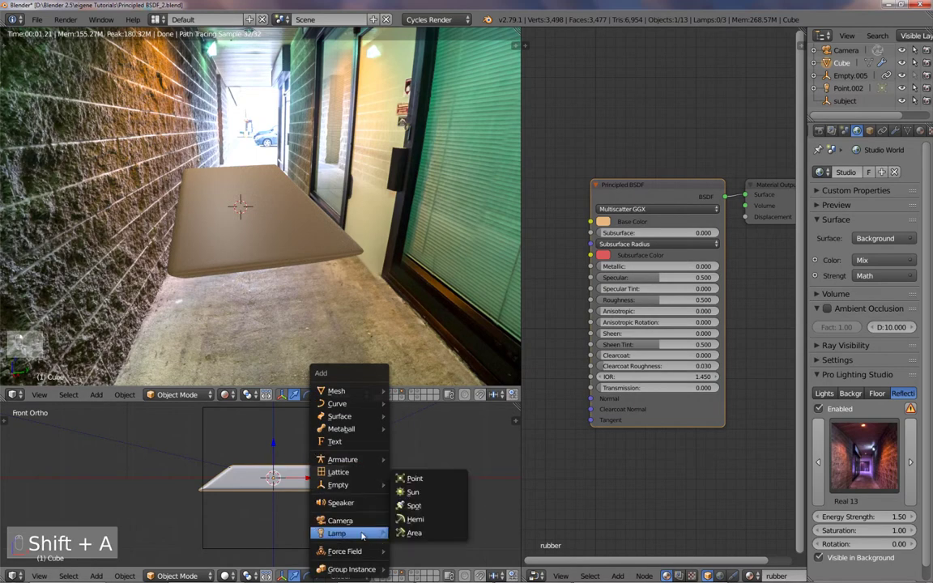
Step: Add a point lamp above the tan rubber slab
click(414, 478)
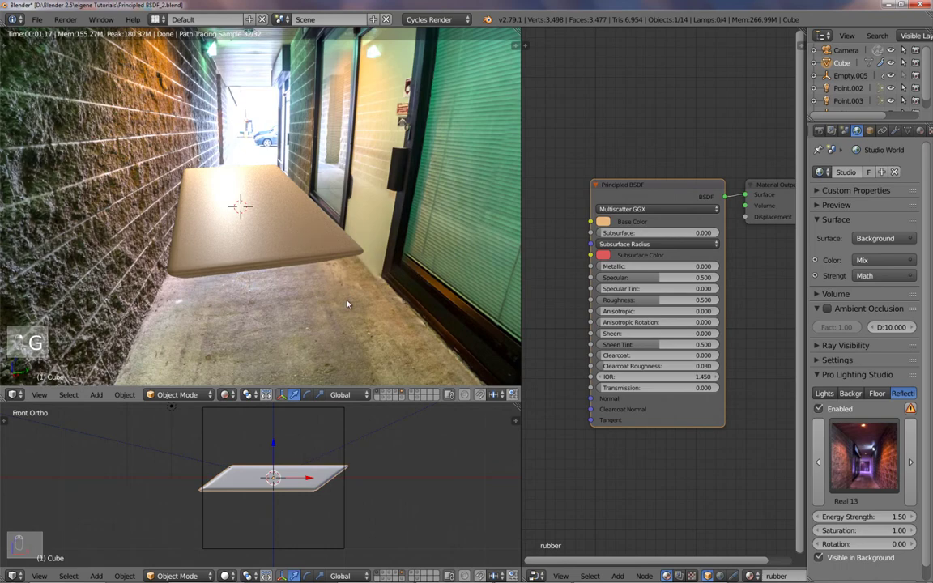
mouse_move(659, 300)
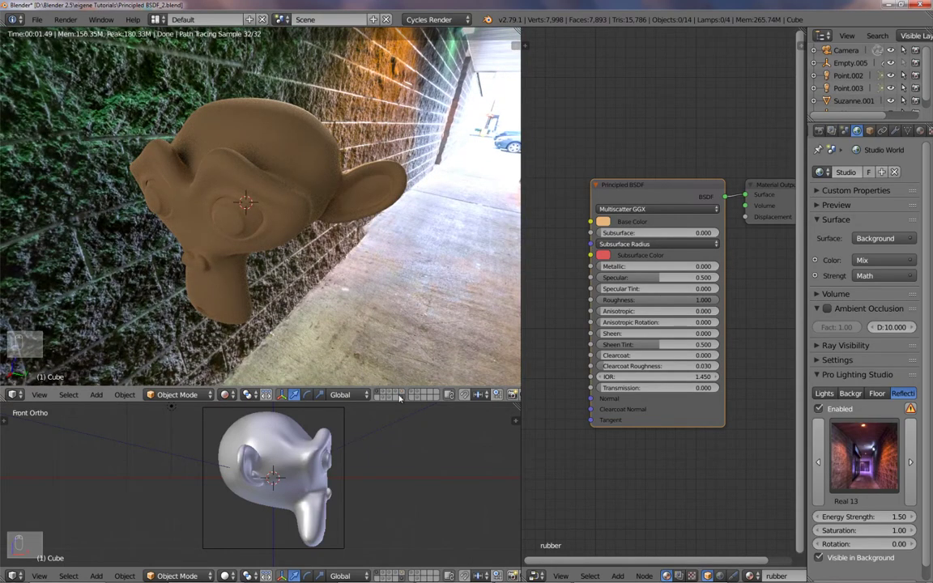
mouse_move(404, 401)
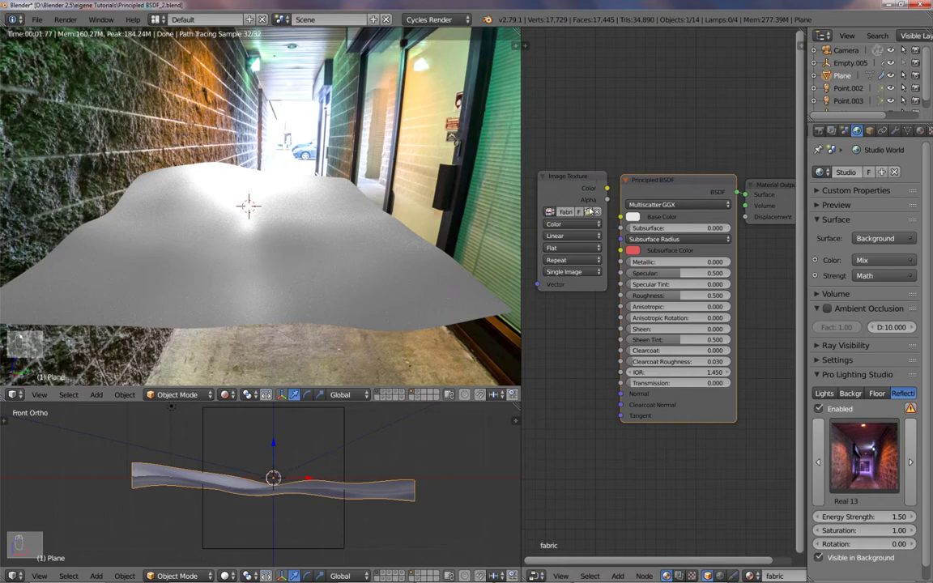
Step: Load the checkered fabric pattern image into the Image Texture node
click(597, 211)
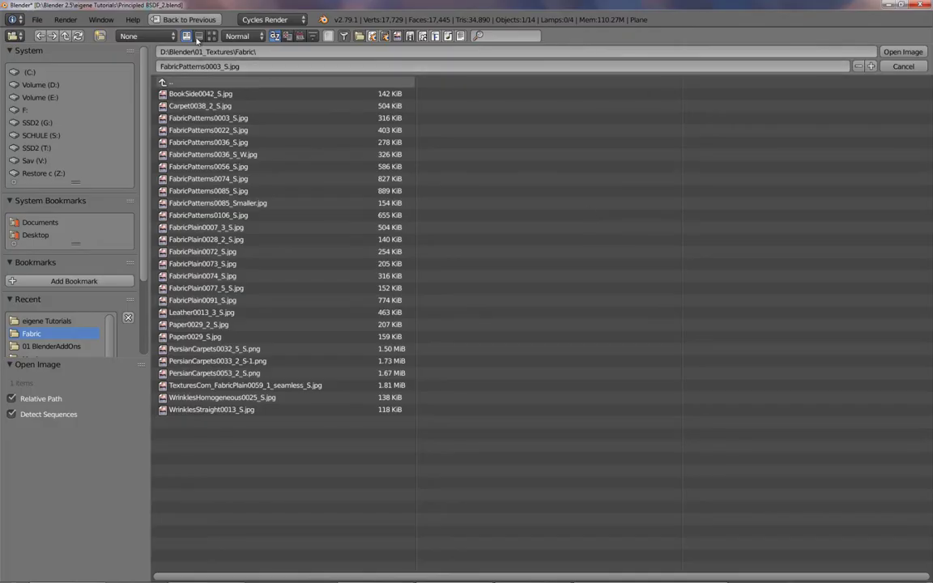
click(211, 36)
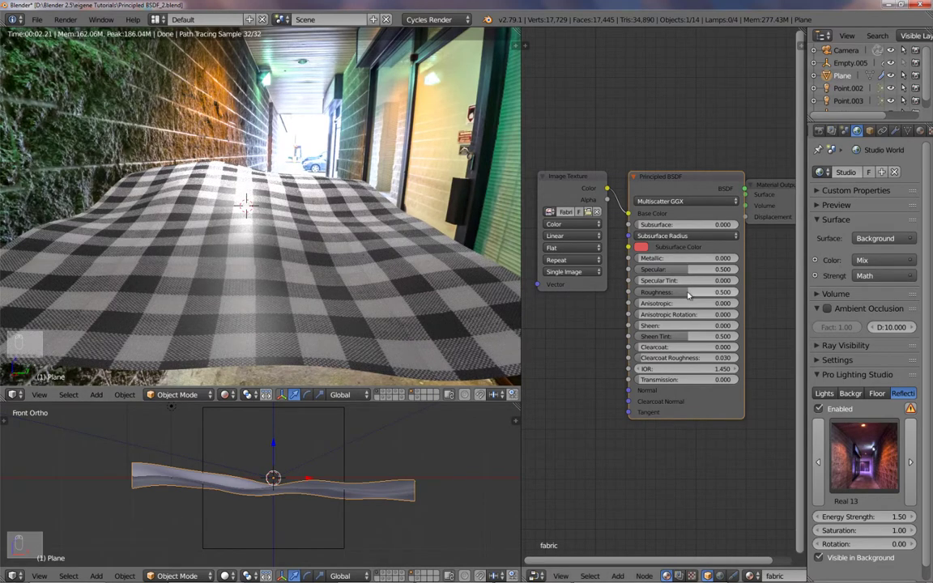
Step: Set the fabric's Roughness to 1.0 and render the cloth scene
click(692, 291)
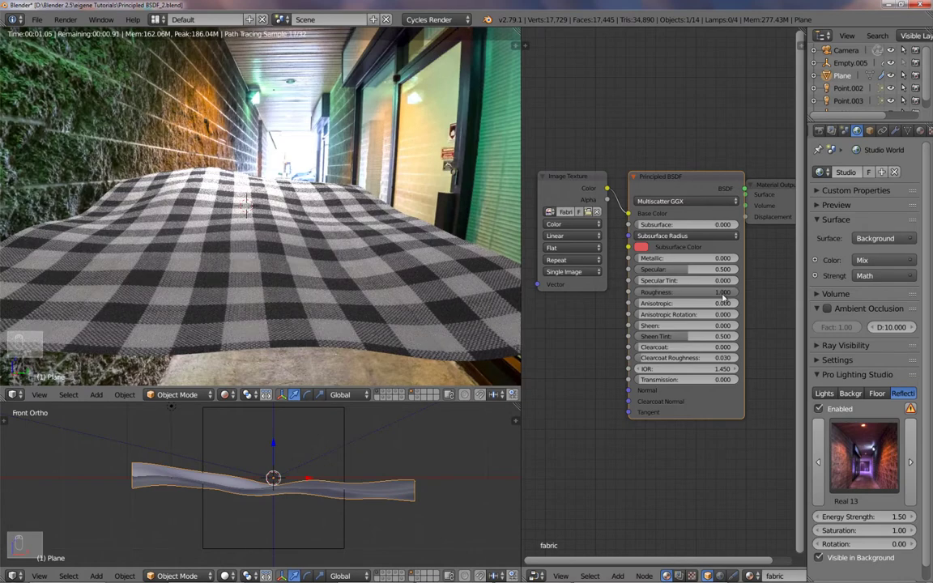
mouse_move(684, 295)
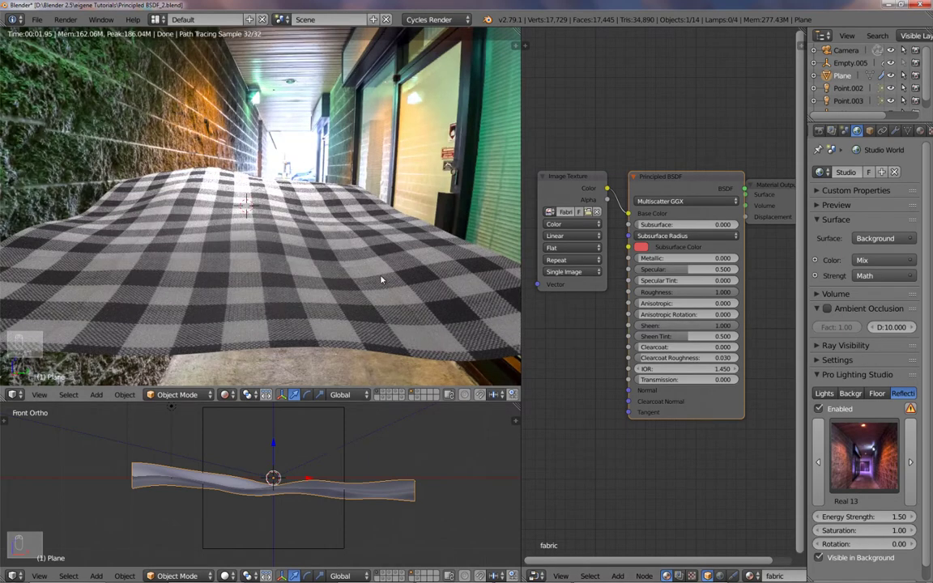
key(F11)
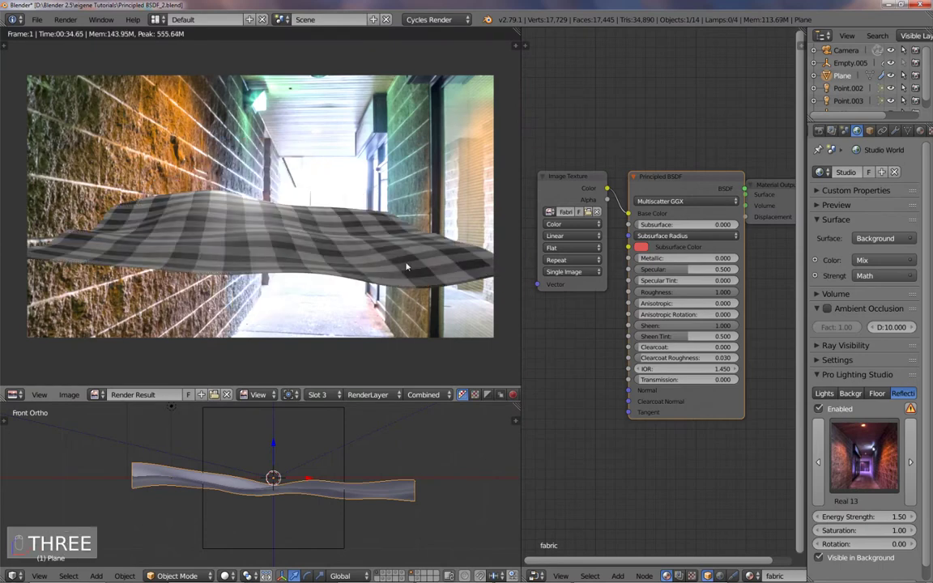
mouse_move(434, 227)
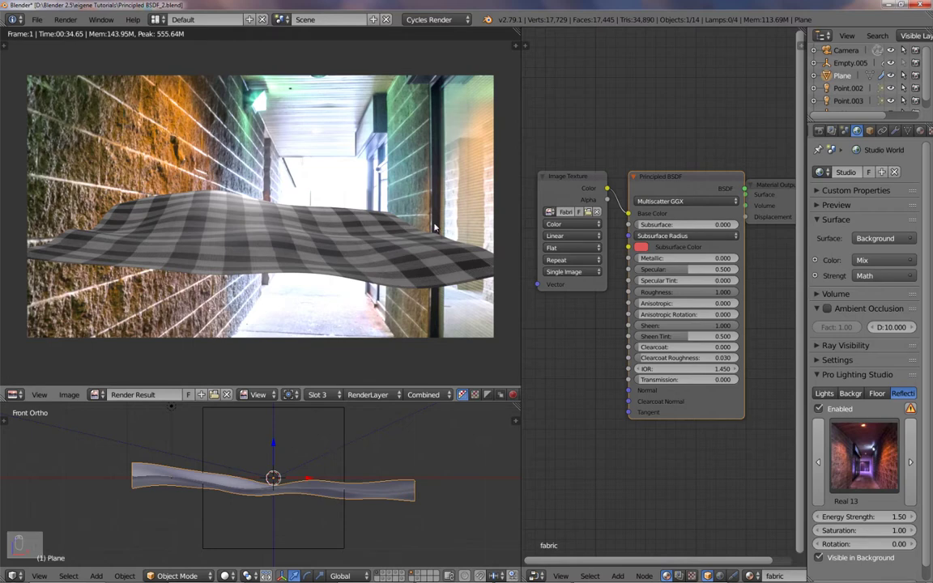
mouse_move(384, 223)
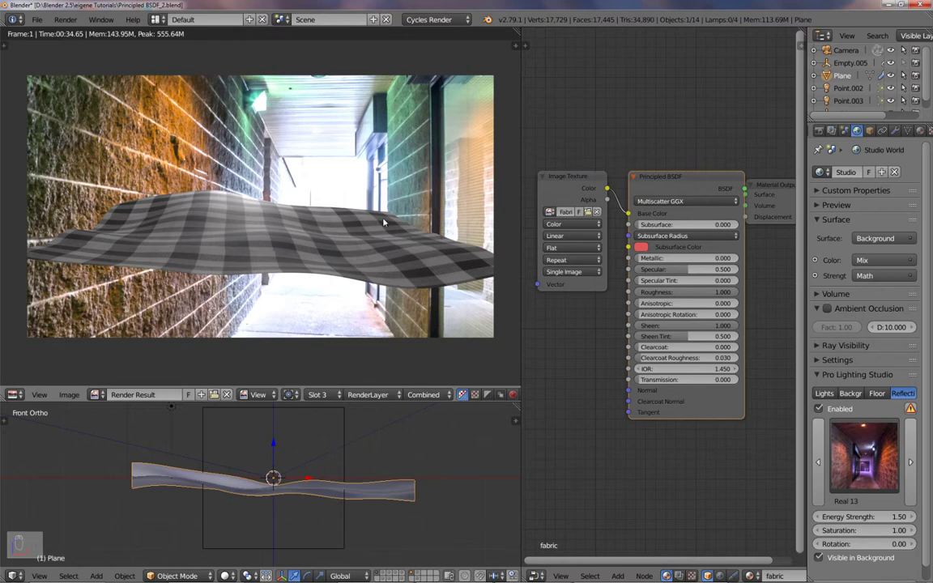
mouse_move(402, 261)
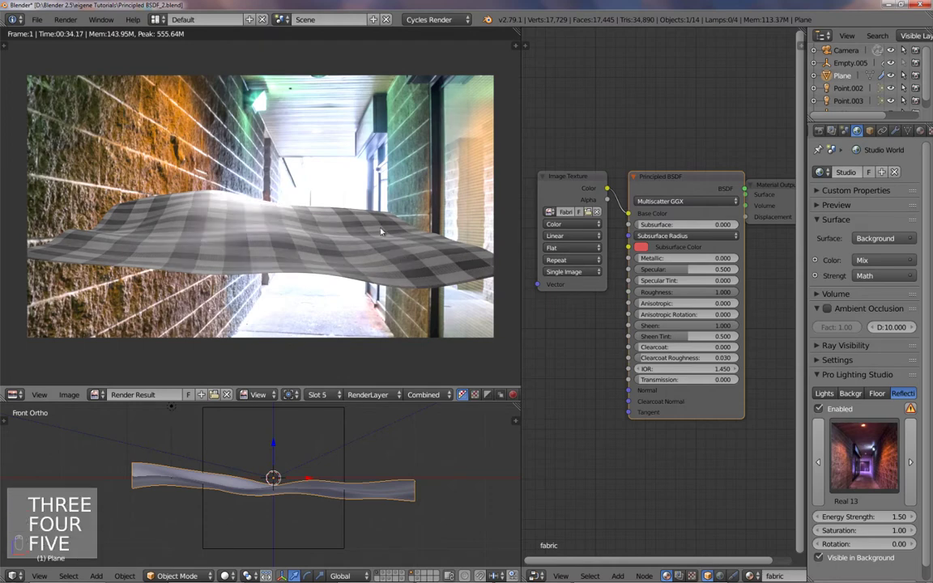
mouse_move(443, 264)
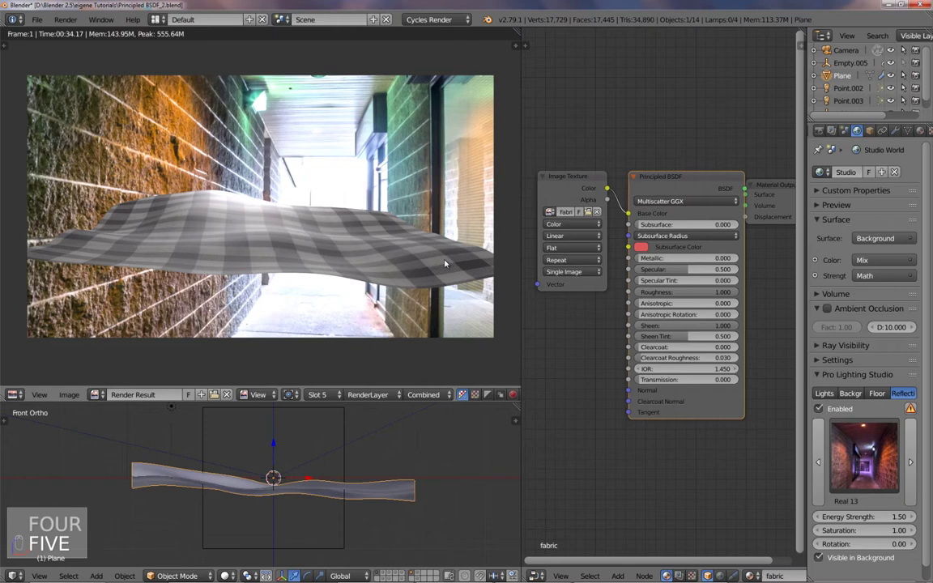
mouse_move(360, 253)
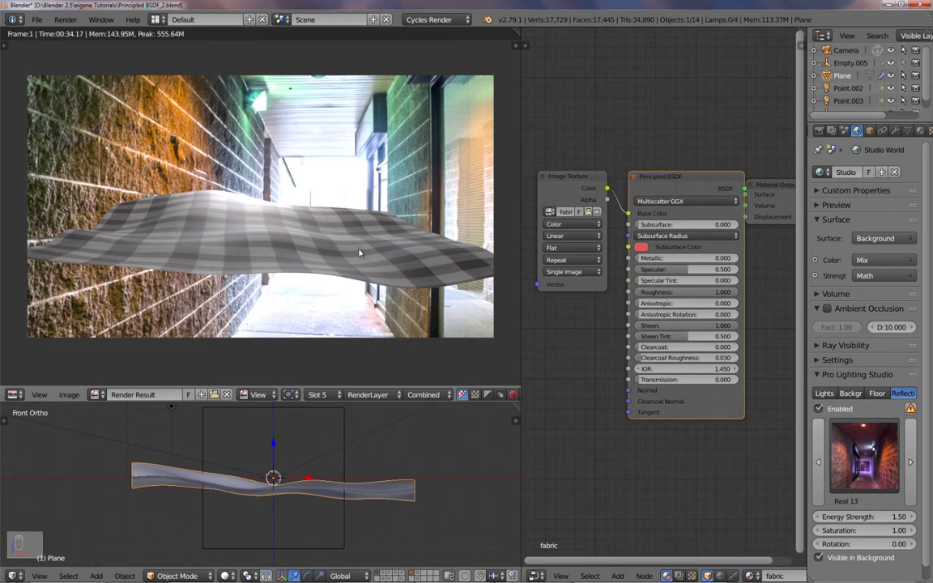
mouse_move(408, 252)
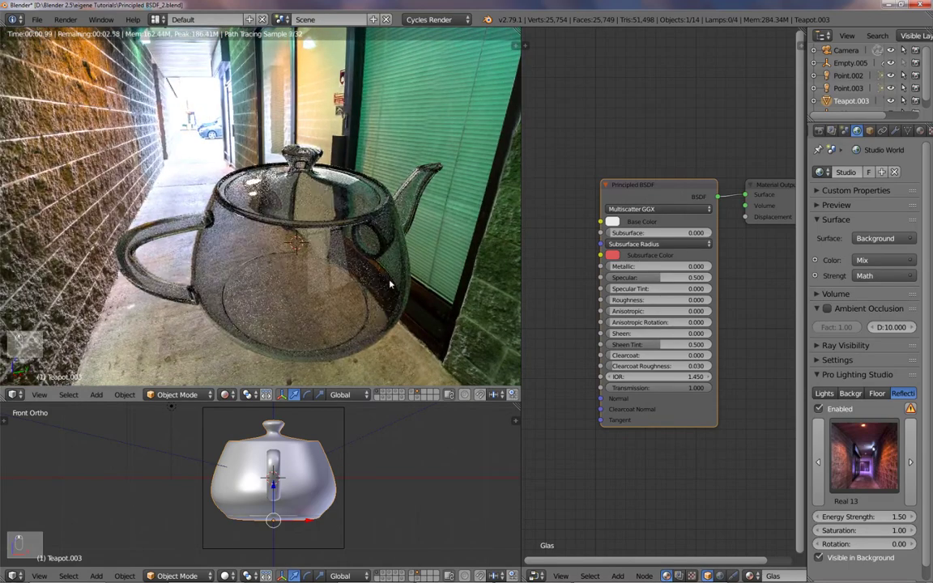
Step: Show the glass teapot's Subsurf and Solidify modifiers with 0.02 shell thickness
click(894, 130)
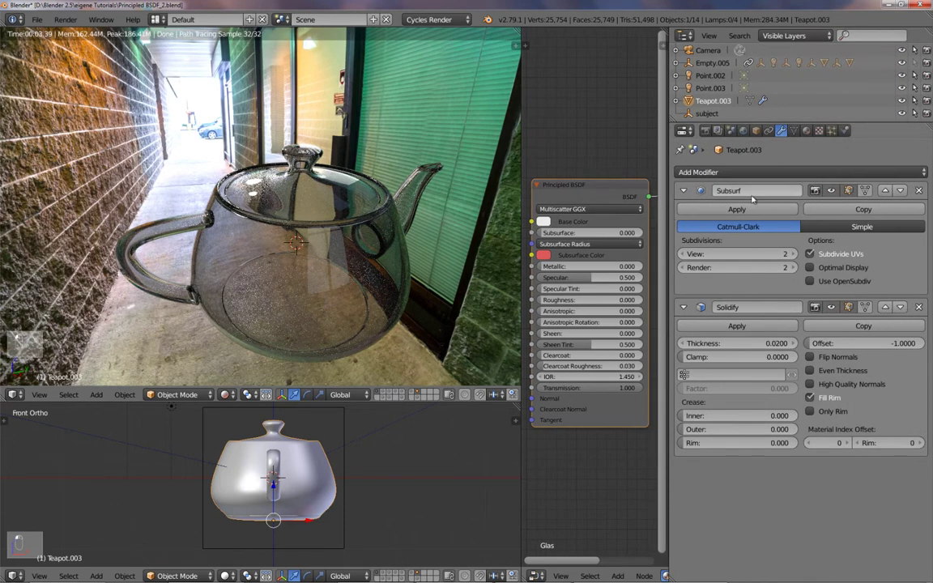
mouse_move(733, 283)
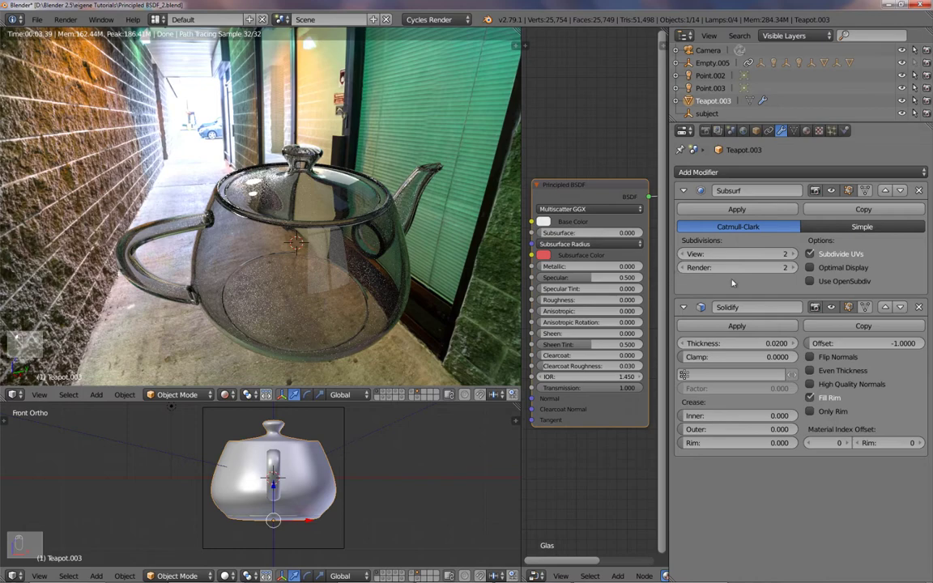
click(884, 307)
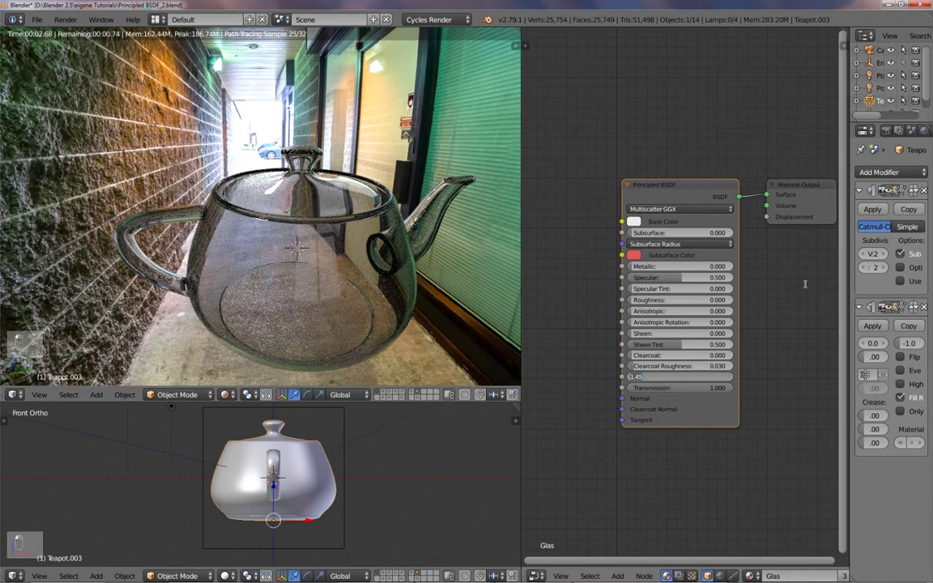
Step: Switch to side view and change the lens IOR to 1.330, then 0.500
key(NUMPAD_3)
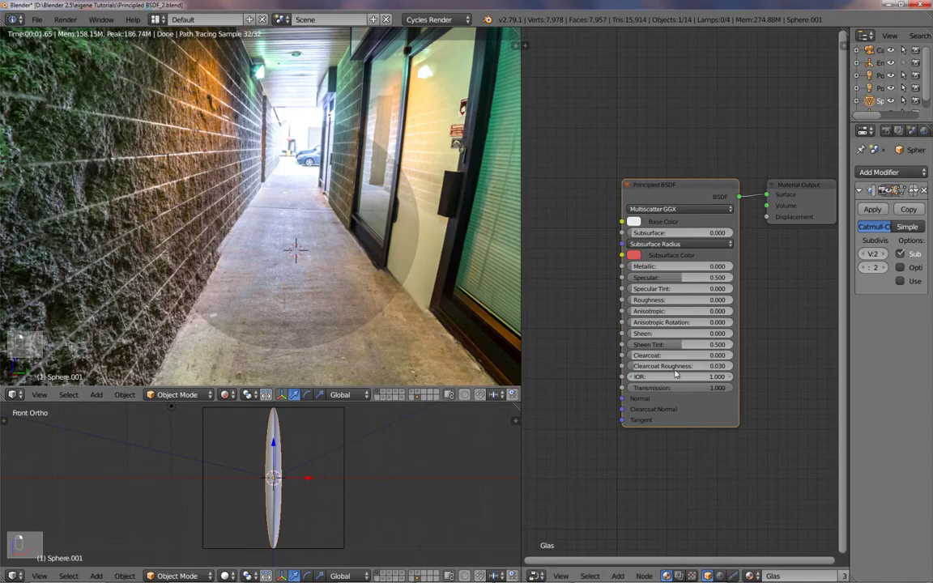
click(678, 376)
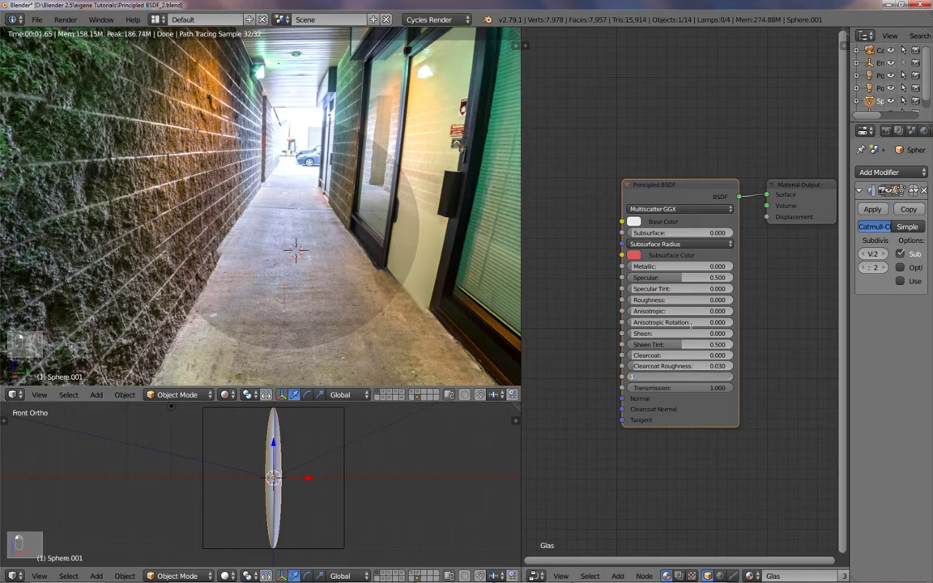
key(NUMPAD_3)
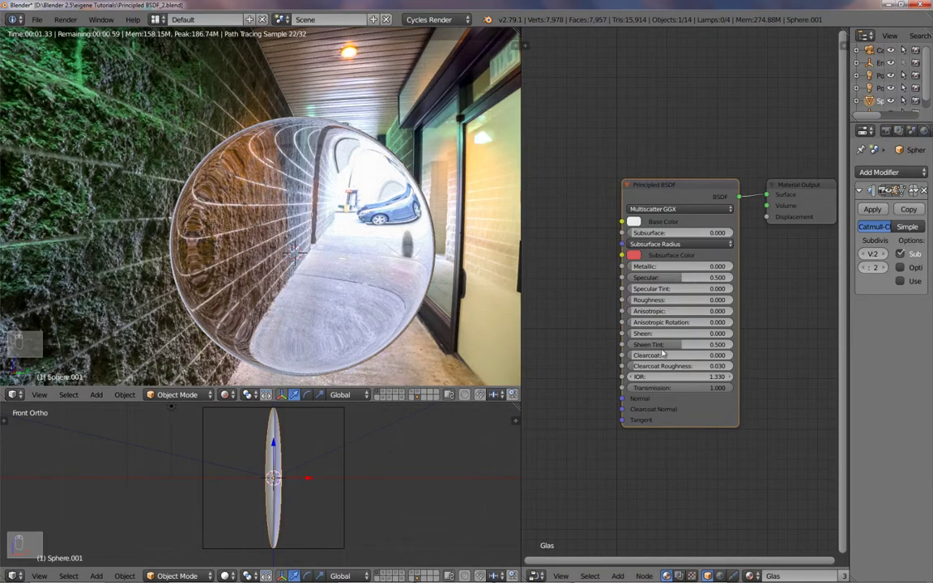
click(696, 376)
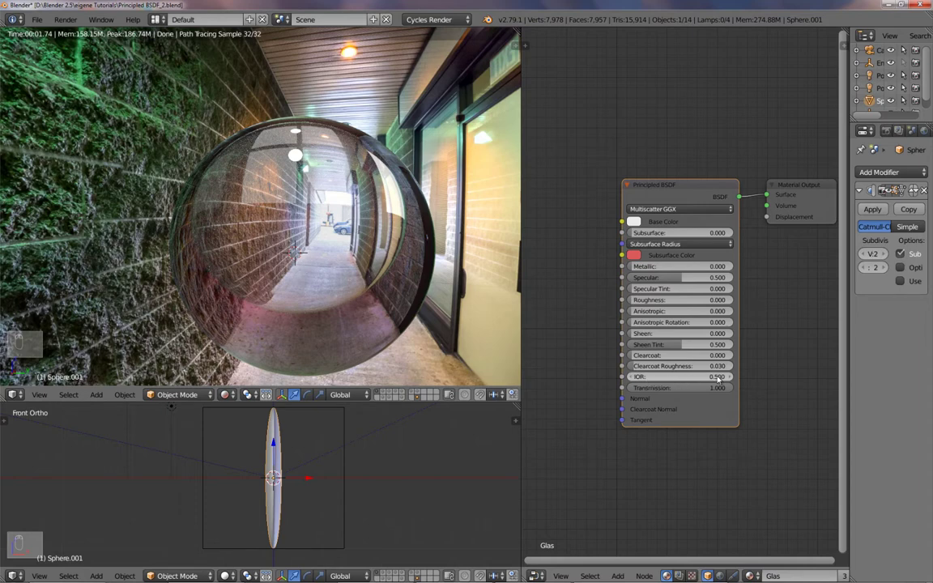
mouse_move(591, 310)
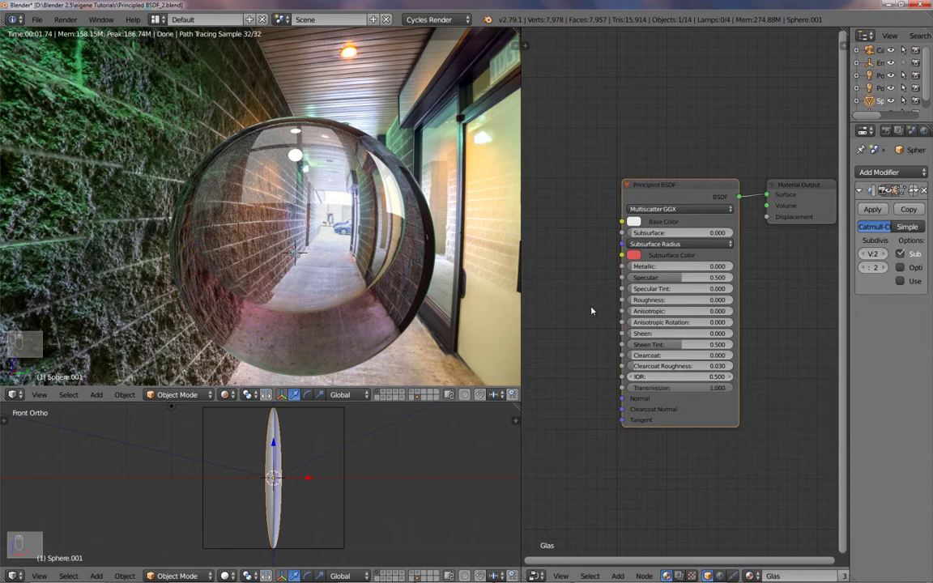
mouse_move(386, 319)
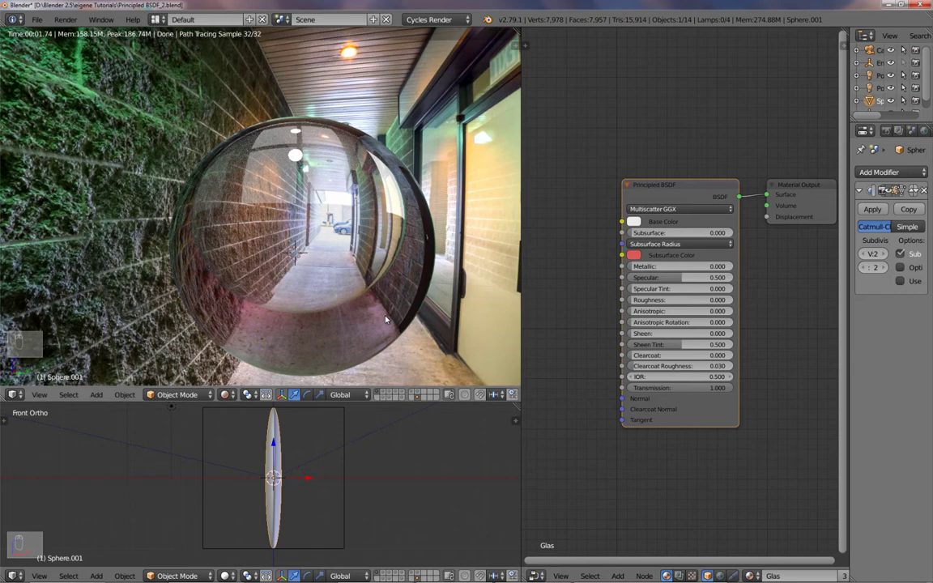